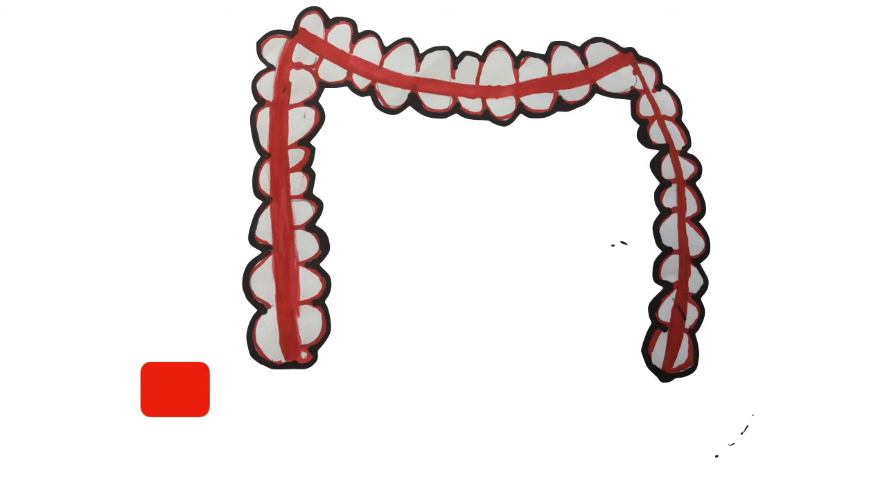
Drag the red square into the intestine's left end, across the top, and down to the right end
left_click_drag(175, 388, 289, 388)
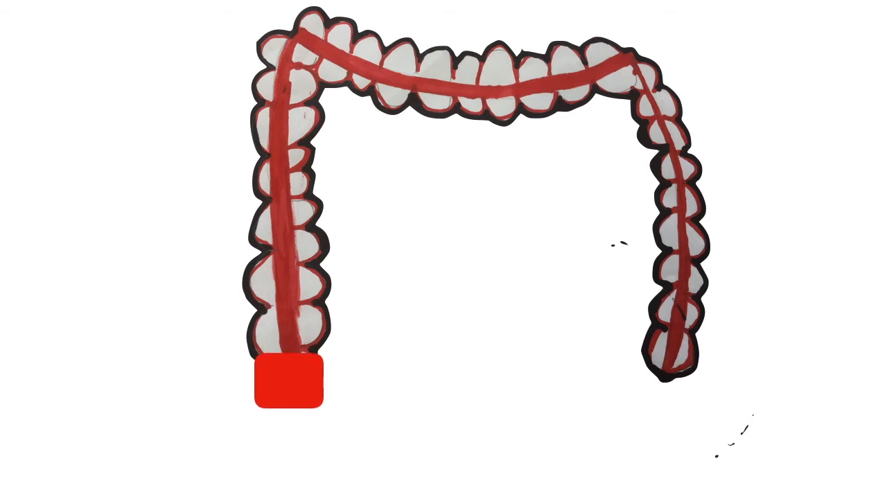
left_click_drag(289, 382, 551, 75)
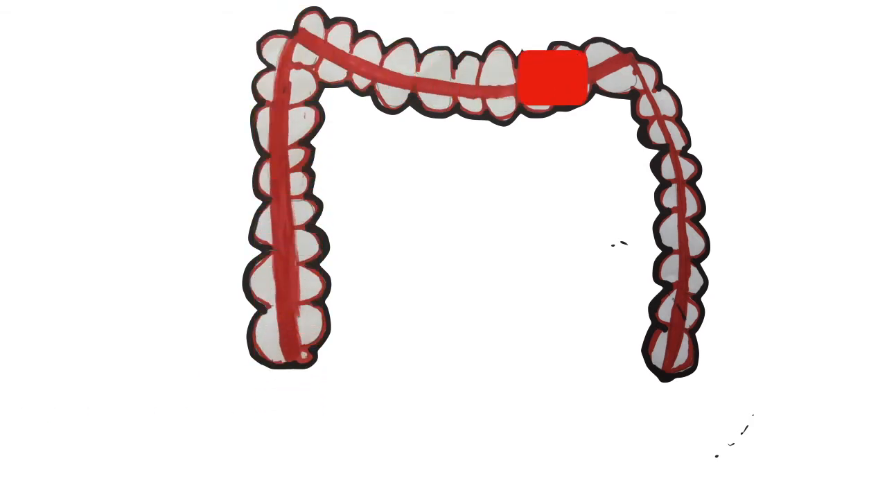
left_click_drag(551, 78, 672, 356)
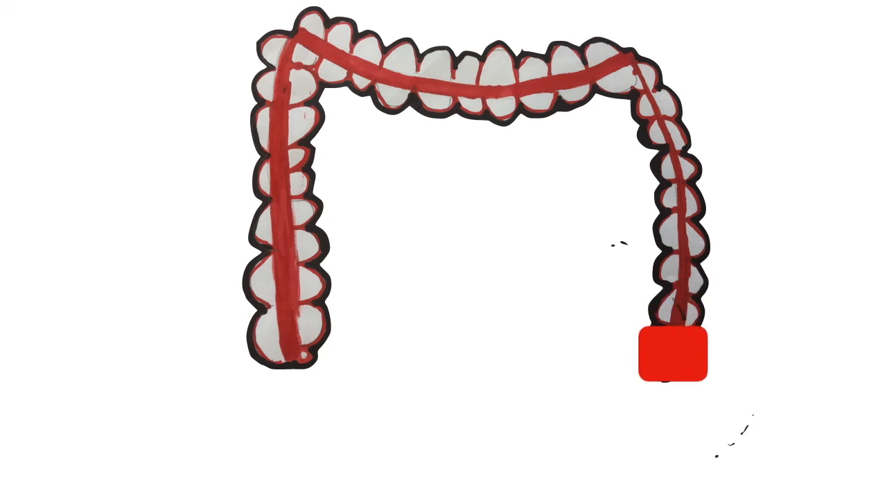